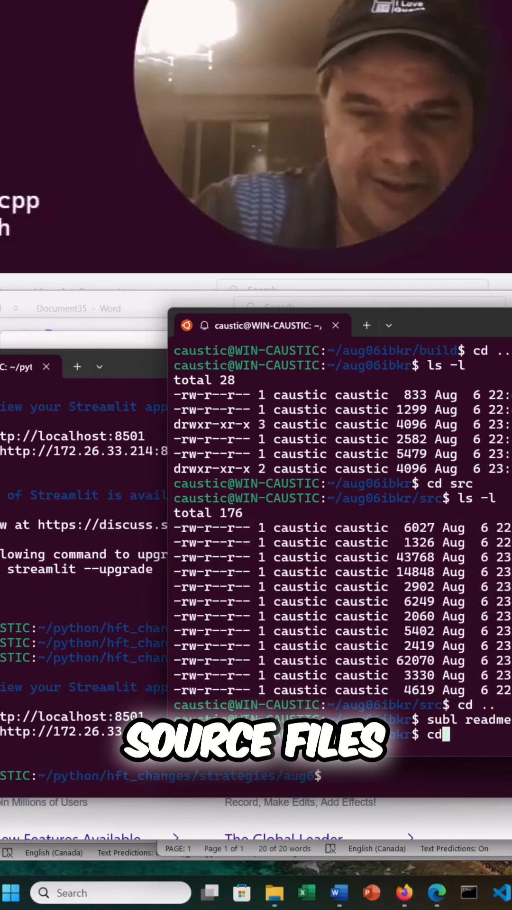
# List the home directory contents after returning from the aug06ibkr project.
pyautogui.write('ls')
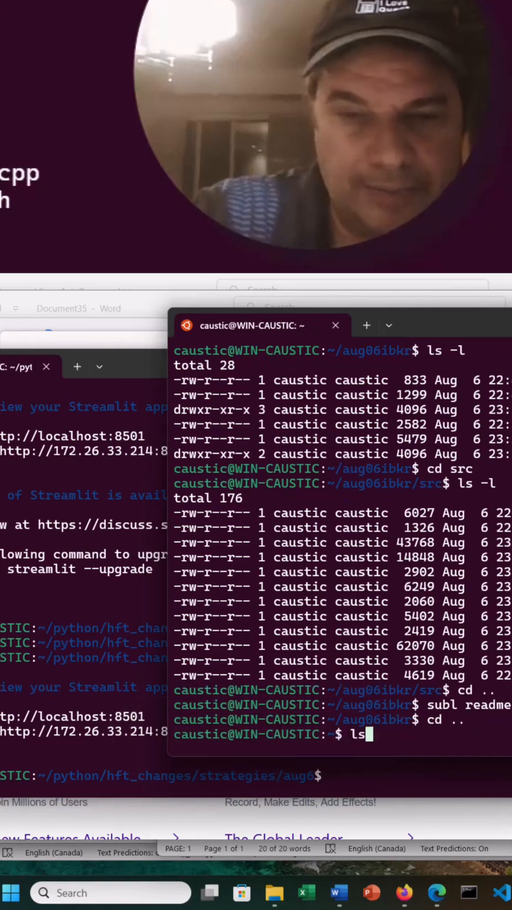
pyautogui.press('Return')
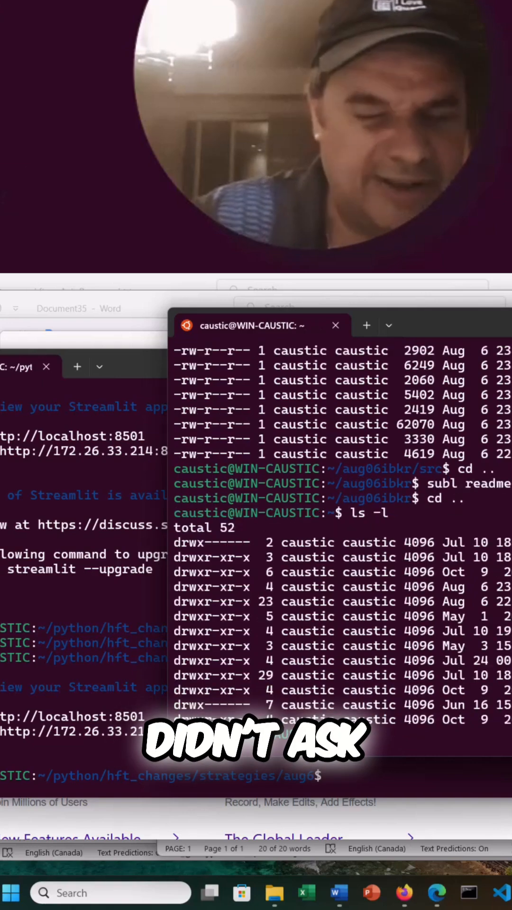